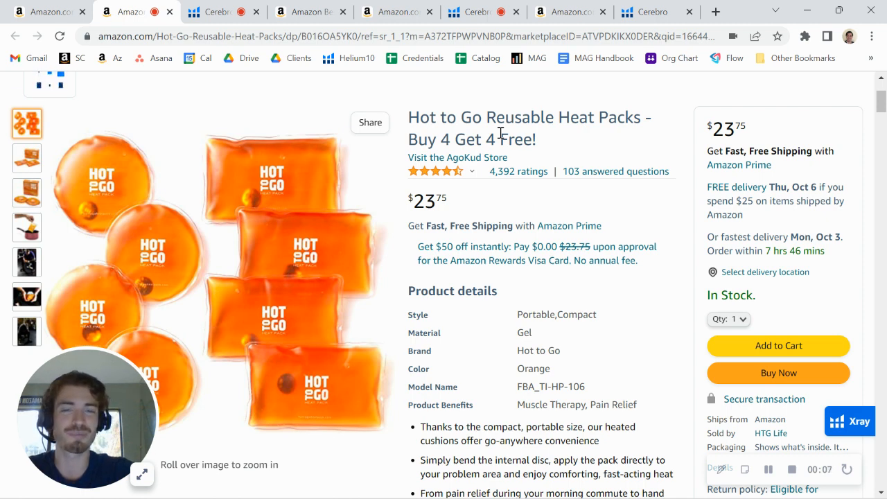
# - Highlight the 66 sponsored keywords count before switching to the Amazon search
pyautogui.click(442, 171)
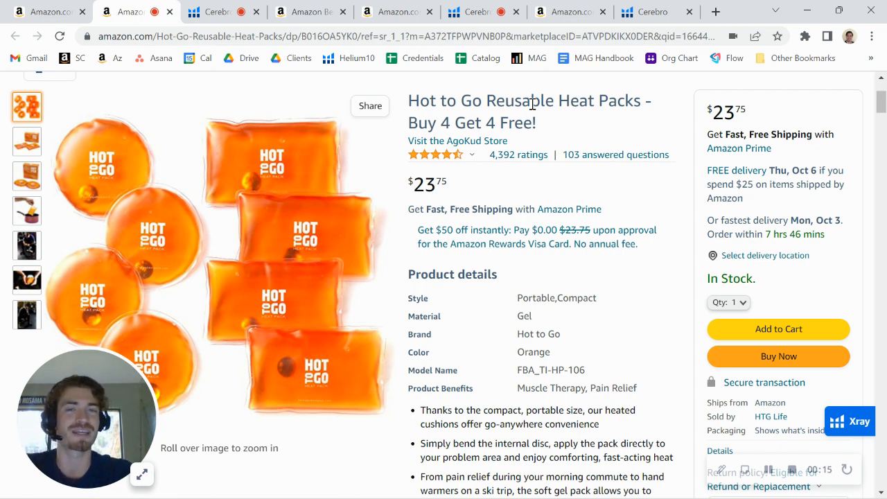
pyautogui.moveTo(302, 5)
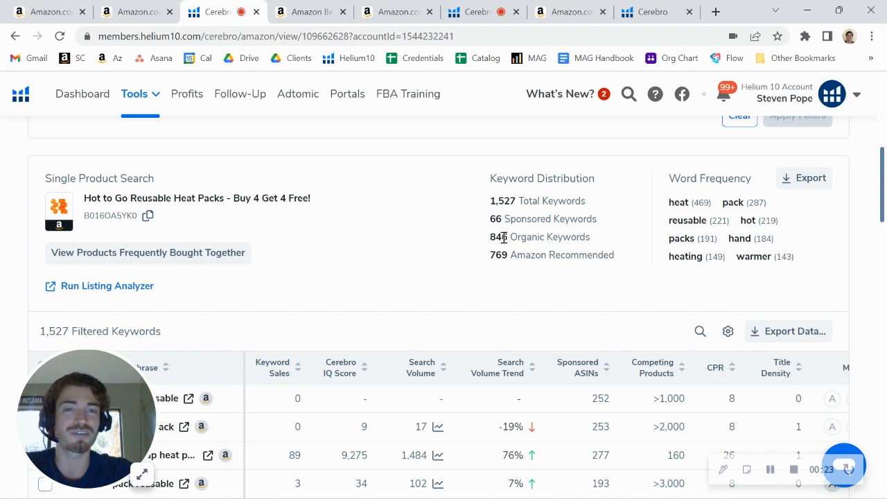
pyautogui.doubleClick(499, 237)
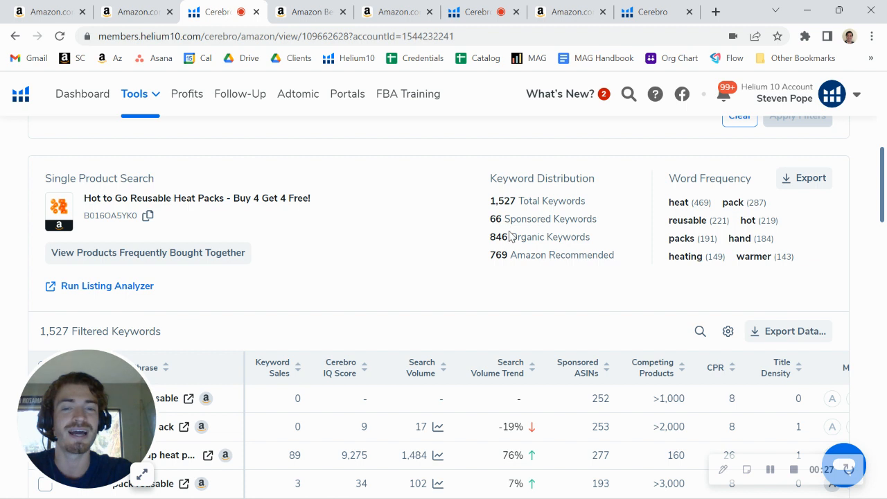
pyautogui.doubleClick(499, 237)
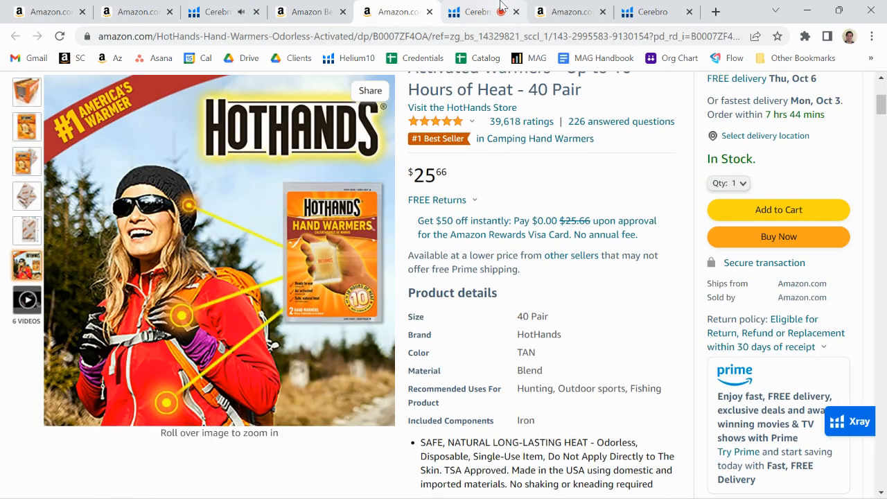
pyautogui.click(479, 12)
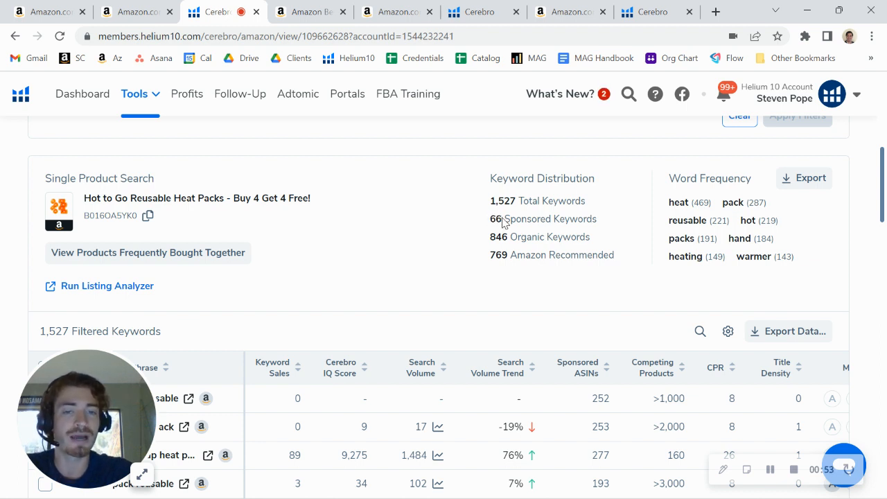
pyautogui.doubleClick(495, 219)
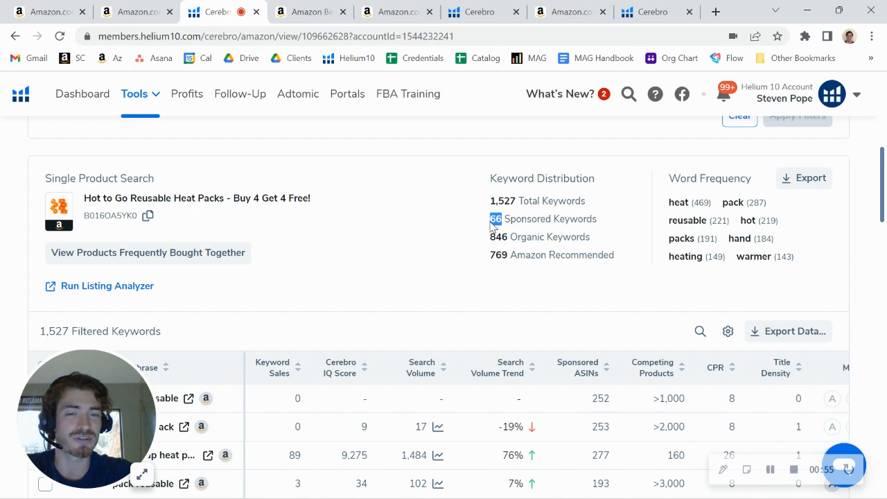
# - Scroll the 'reusable snap heat pack' results, then close them to return to Hot to Go's listing
pyautogui.scroll(-3)
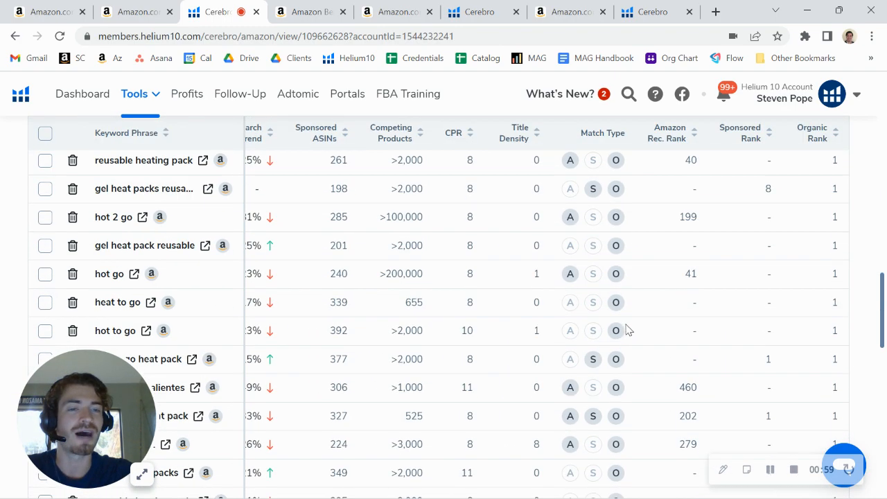
pyautogui.scroll(3)
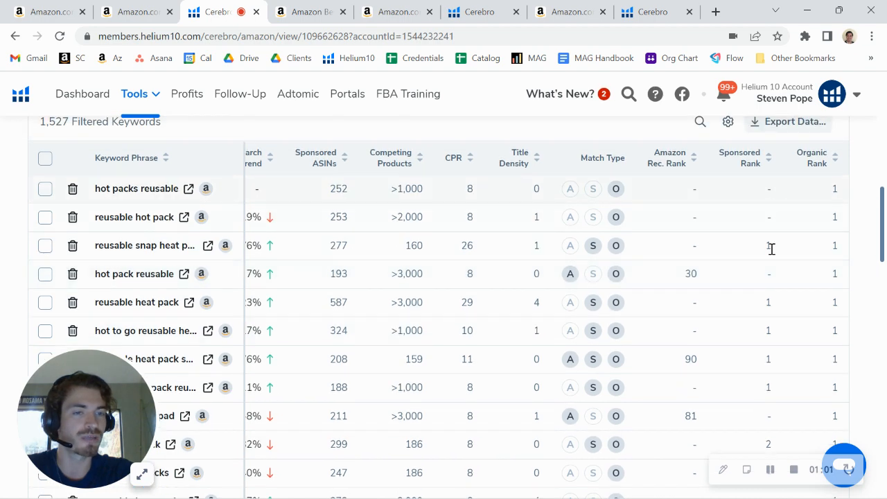
pyautogui.scroll(-3)
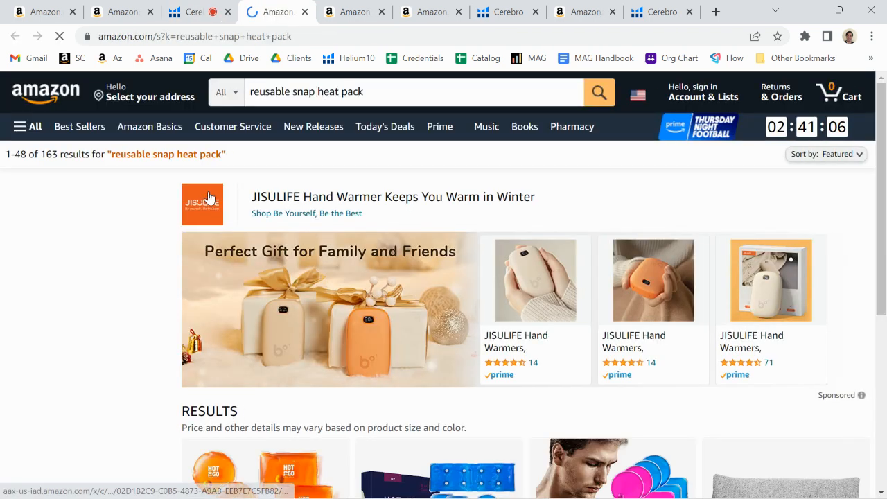
pyautogui.scroll(-3)
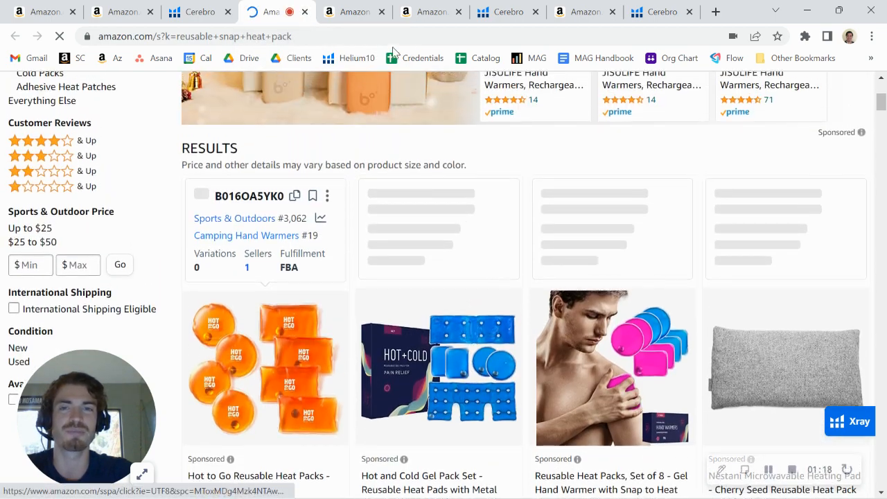
pyautogui.click(265, 367)
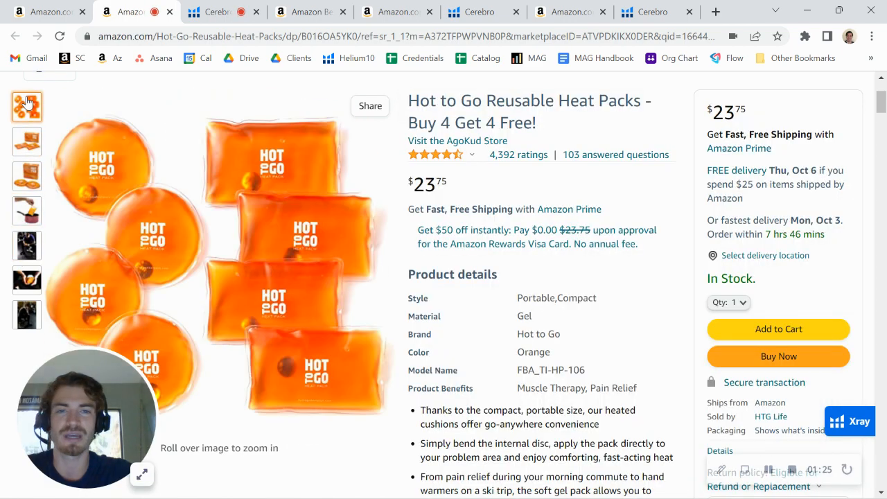
pyautogui.click(27, 176)
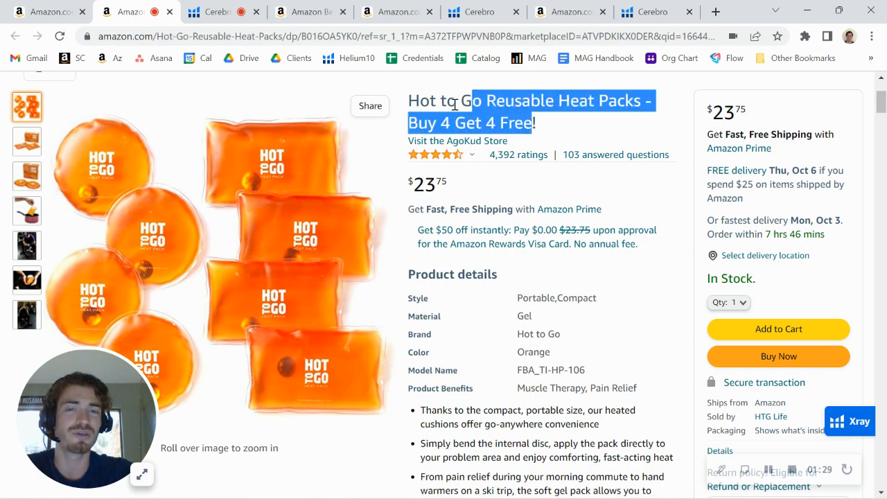
pyautogui.scroll(-3)
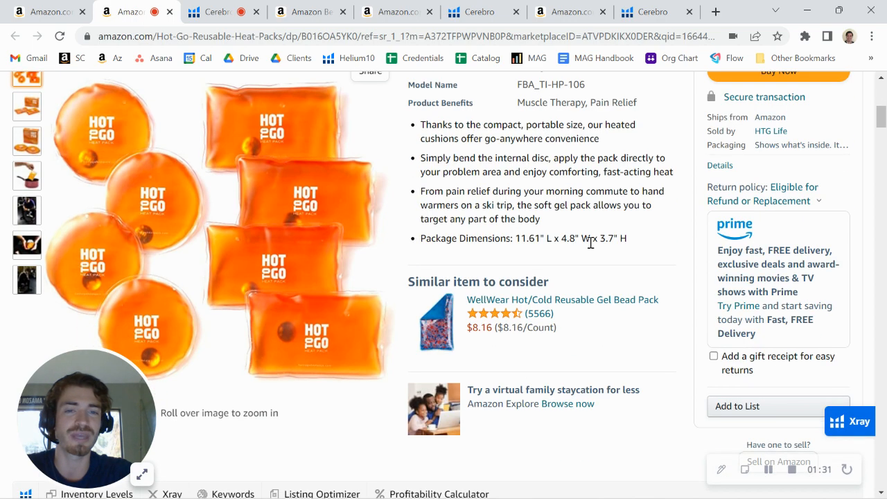
pyautogui.scroll(3)
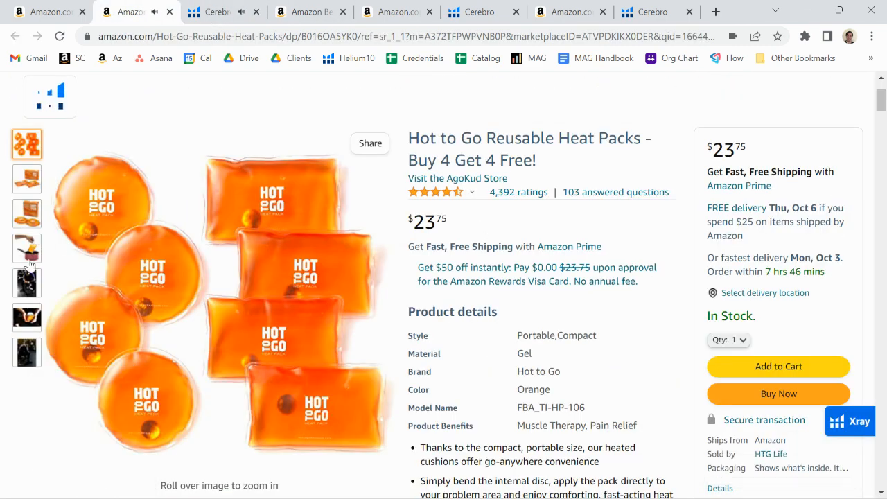
# - Browse the Hot to Go images: pot warming, orange packs, gym photo, boxed pack
pyautogui.click(26, 249)
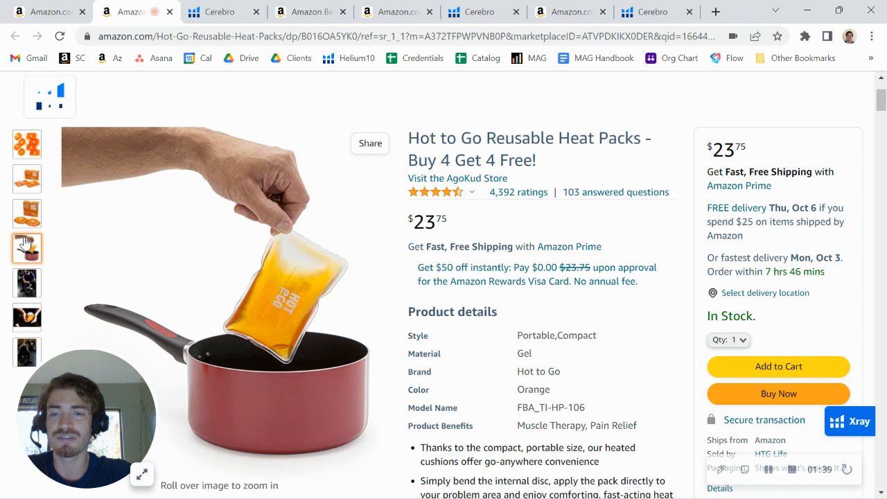
pyautogui.click(26, 144)
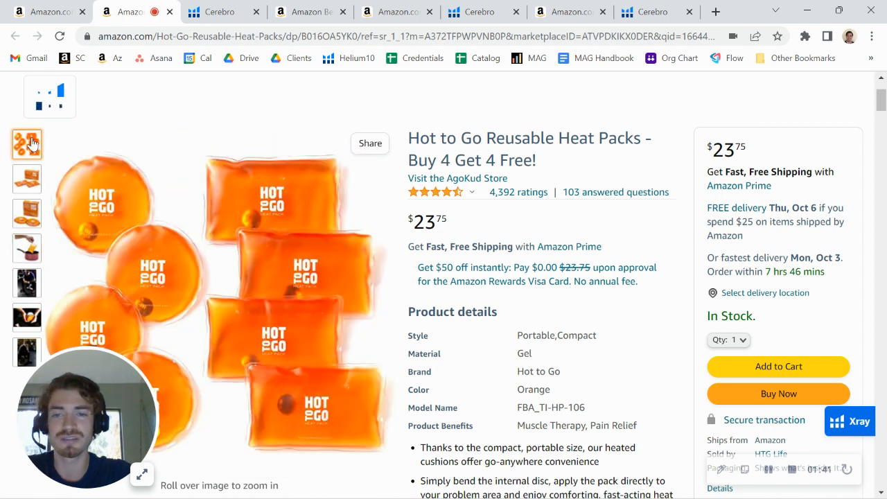
pyautogui.click(26, 283)
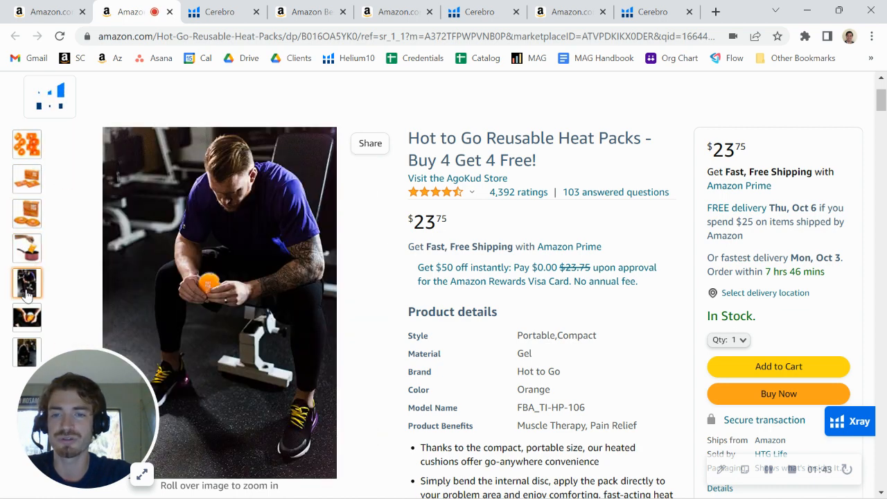
pyautogui.click(26, 214)
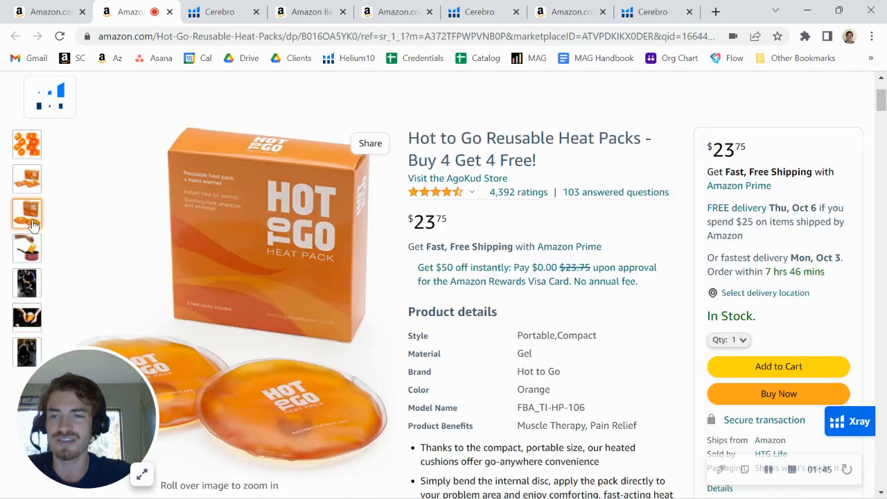
pyautogui.click(27, 283)
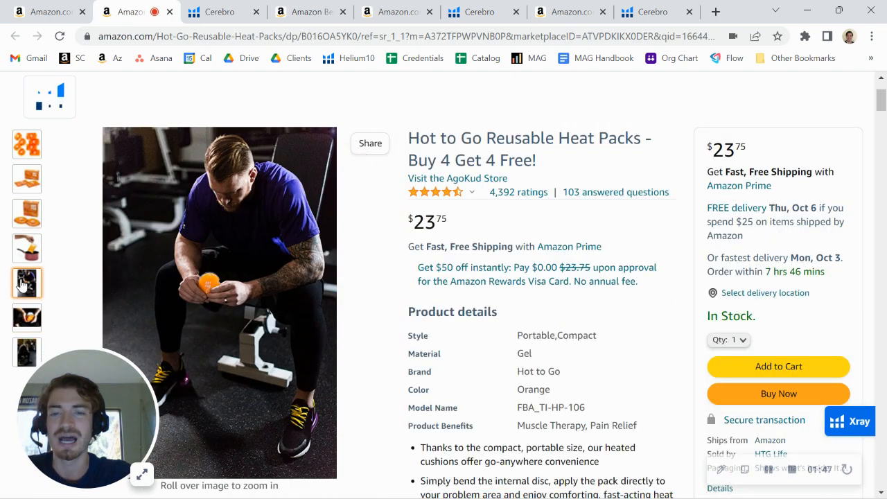
# - Scroll the listing page, then open myamazonguy.com in a new tab
pyautogui.scroll(-3)
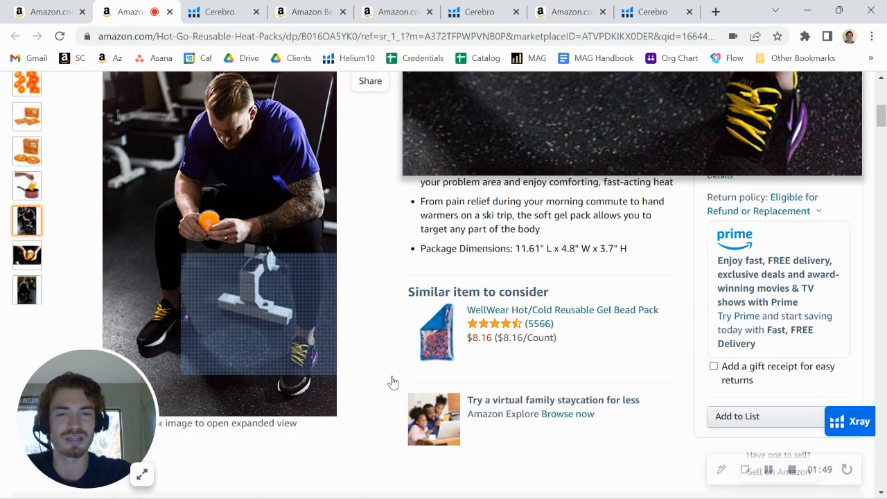
pyautogui.scroll(3)
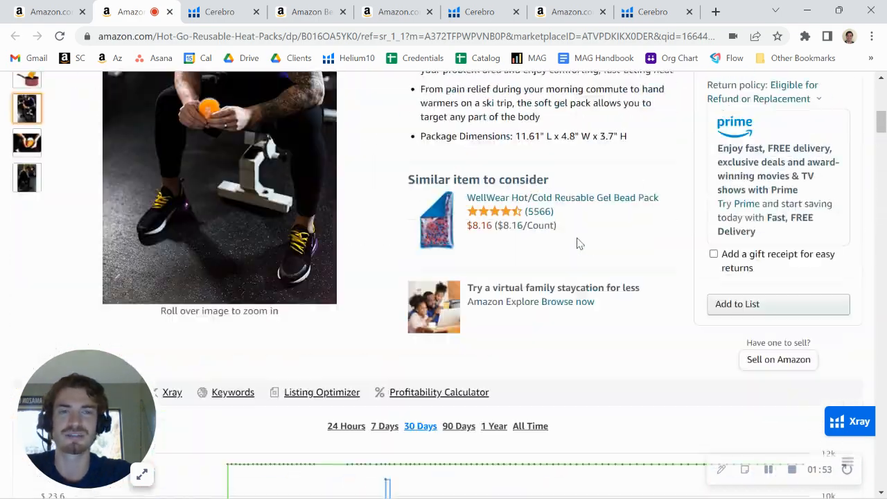
pyautogui.click(716, 12)
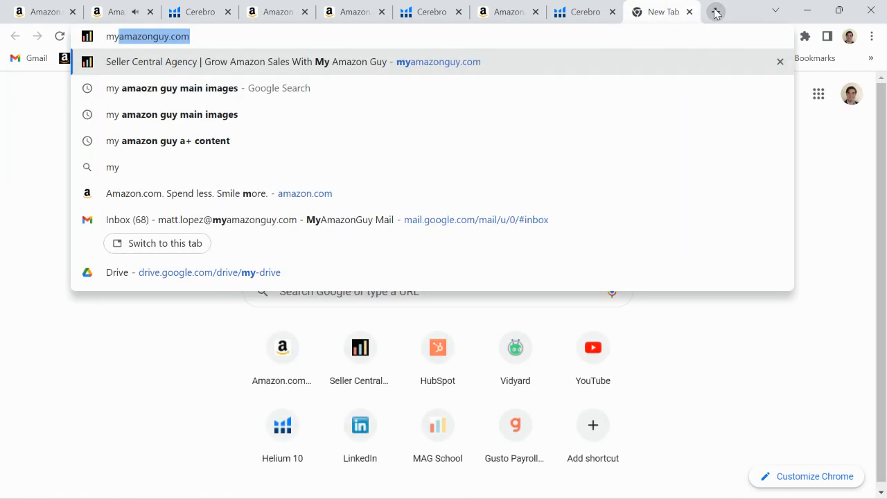
pyautogui.click(291, 62)
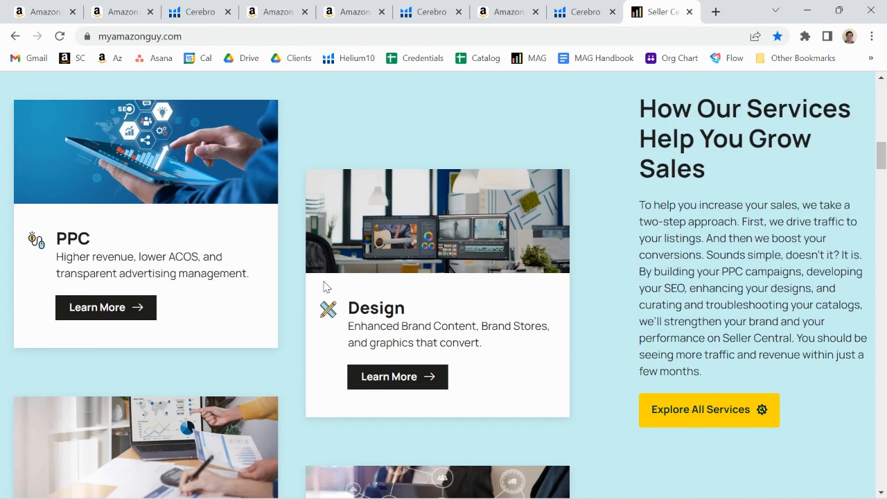